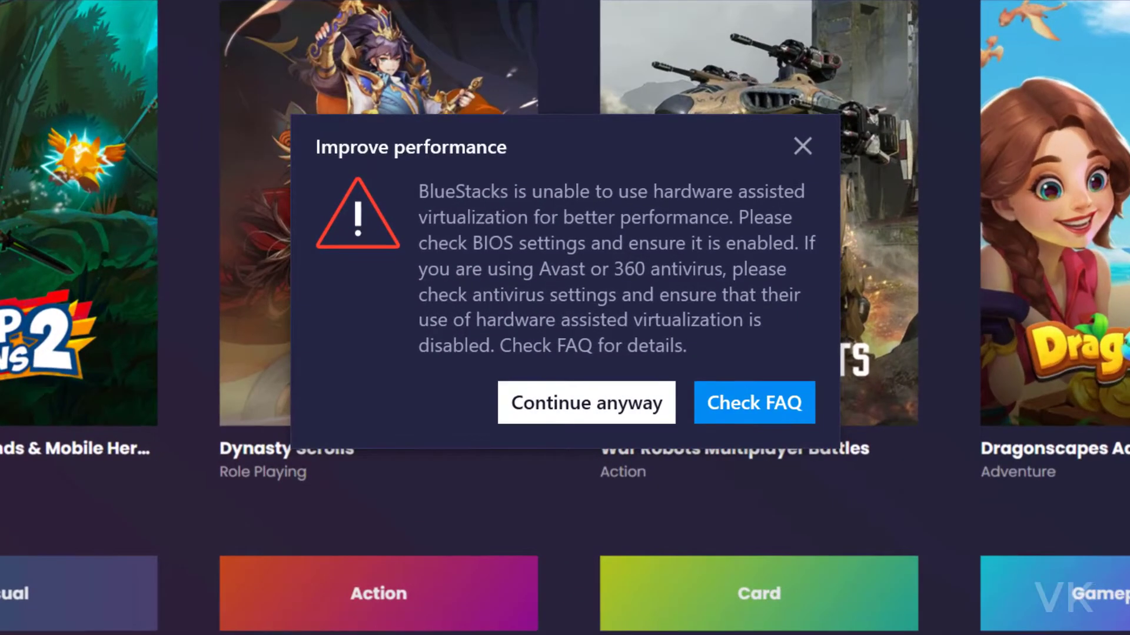
mouse_move(768, 251)
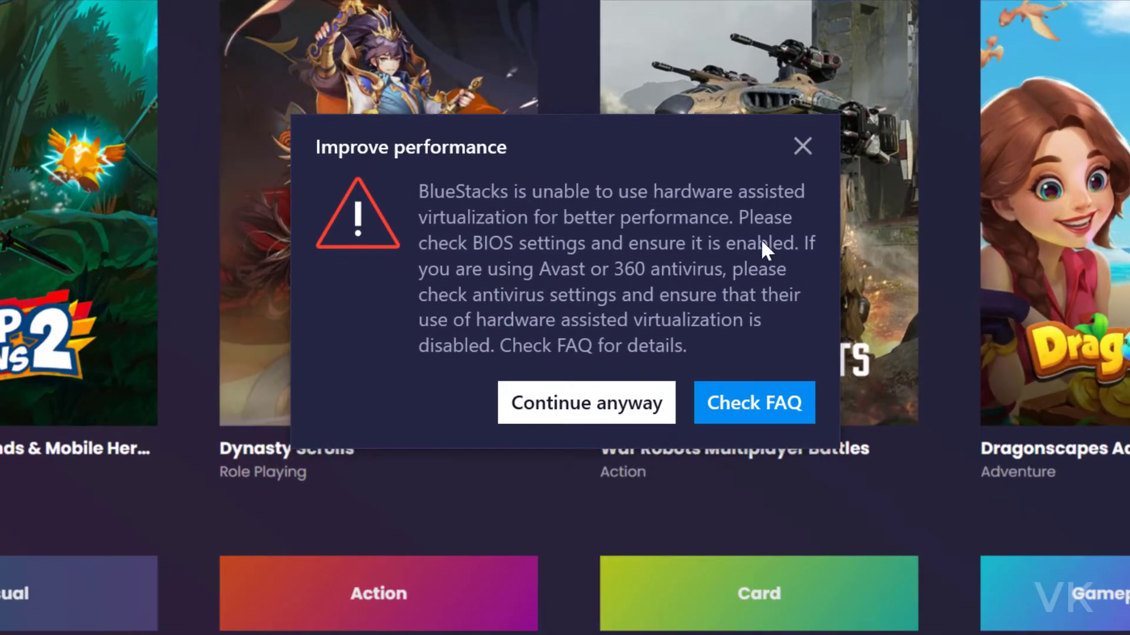
mouse_move(735, 261)
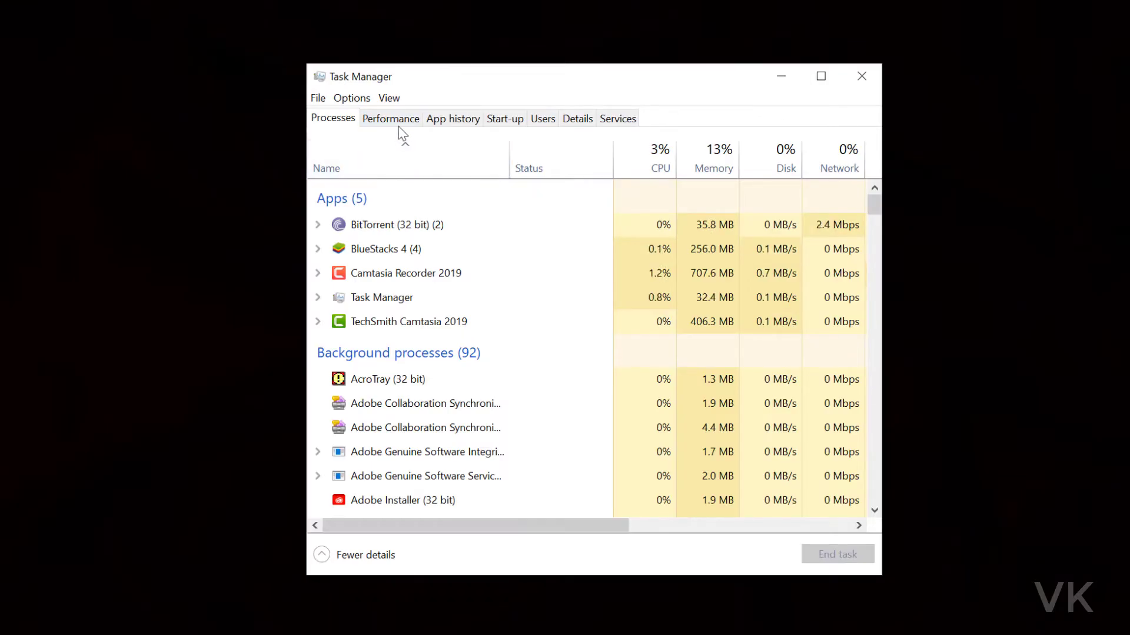
Step: Show the CPU performance details in Task Manager, reporting virtualisation as Disabled
left_click(391, 118)
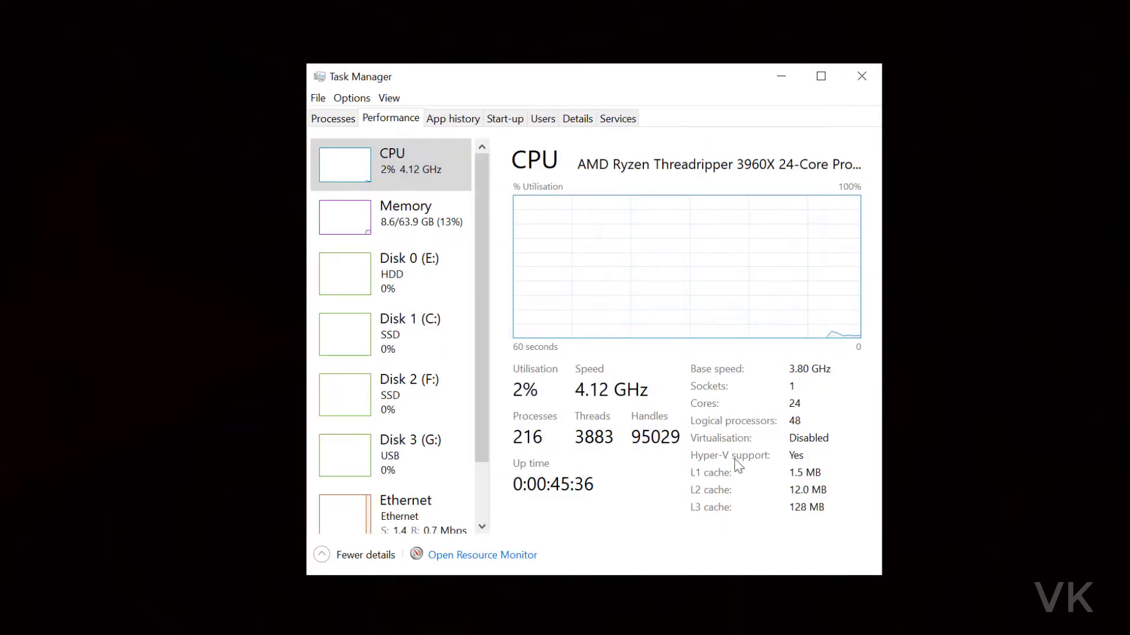
mouse_move(816, 448)
type("syste")
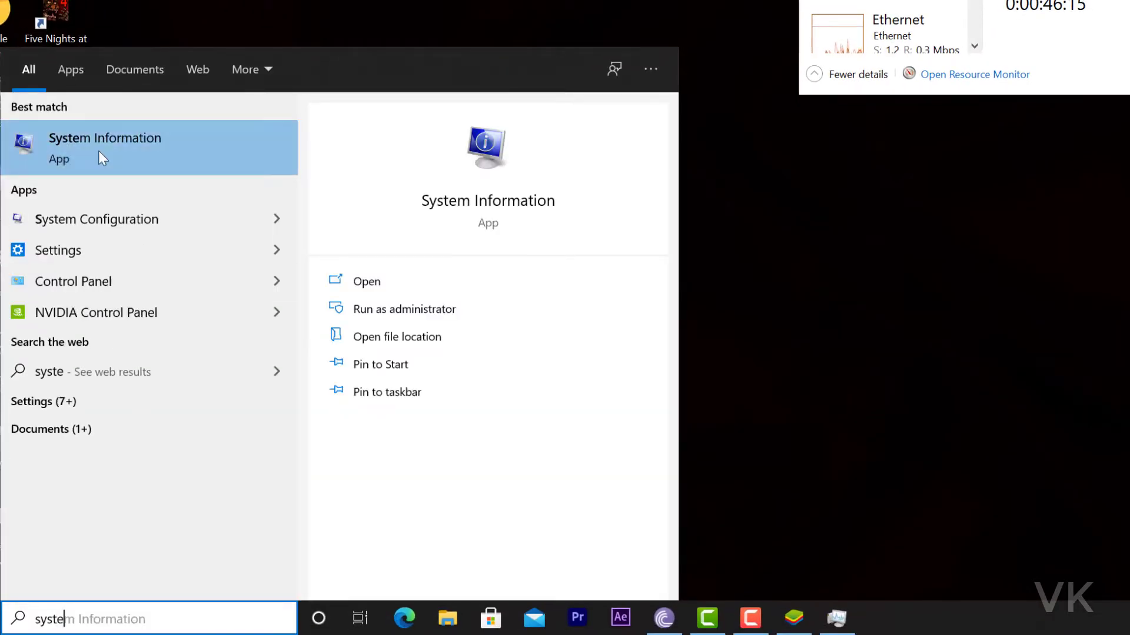
Step: Read System Information's Hyper-V entries showing firmware virtualisation No, then reach Windows Settings
left_click(366, 282)
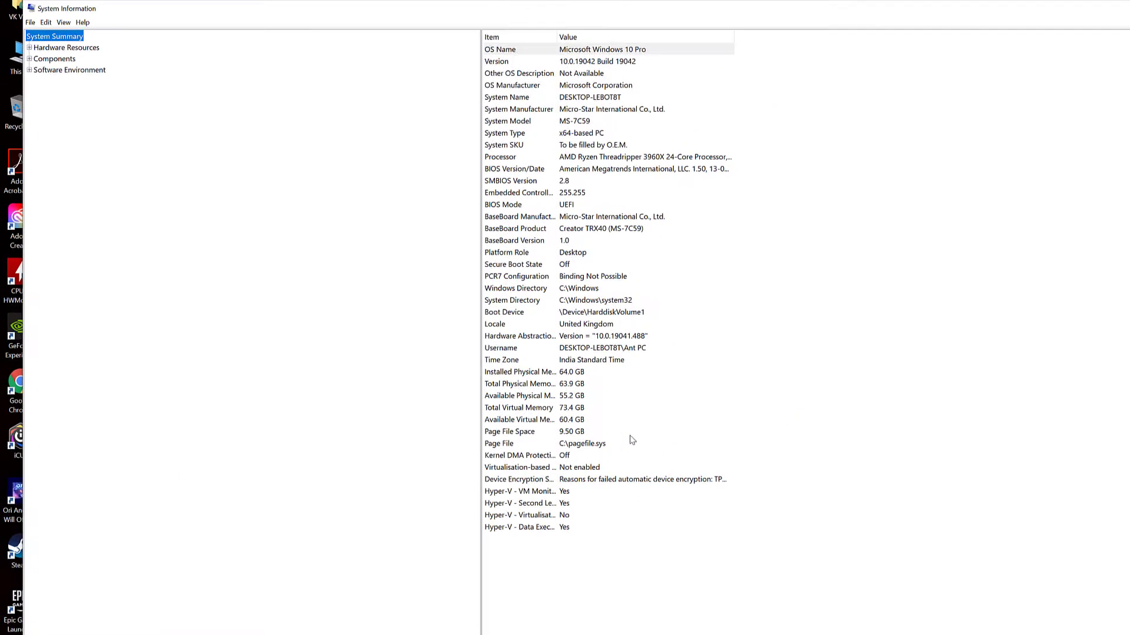
left_click(584, 49)
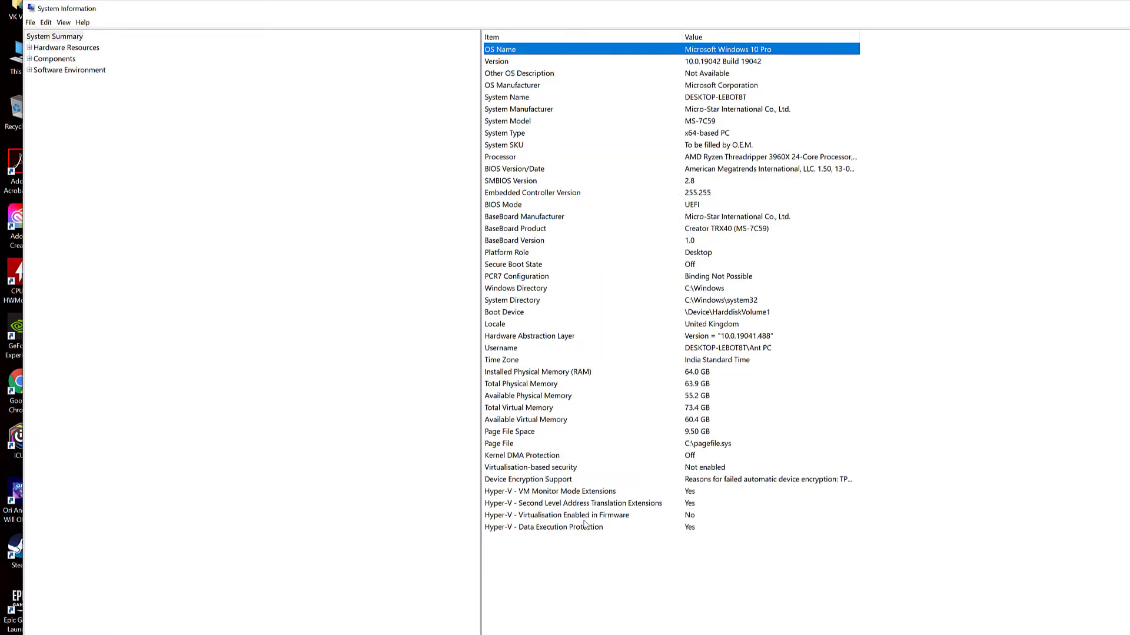
left_click(554, 514)
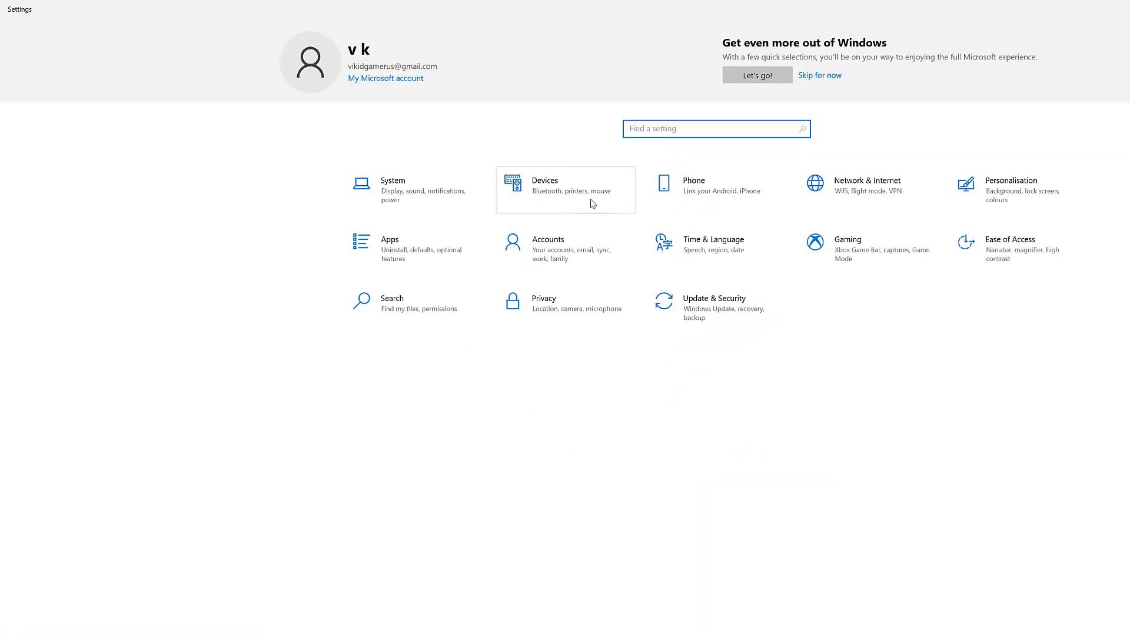
mouse_move(721, 307)
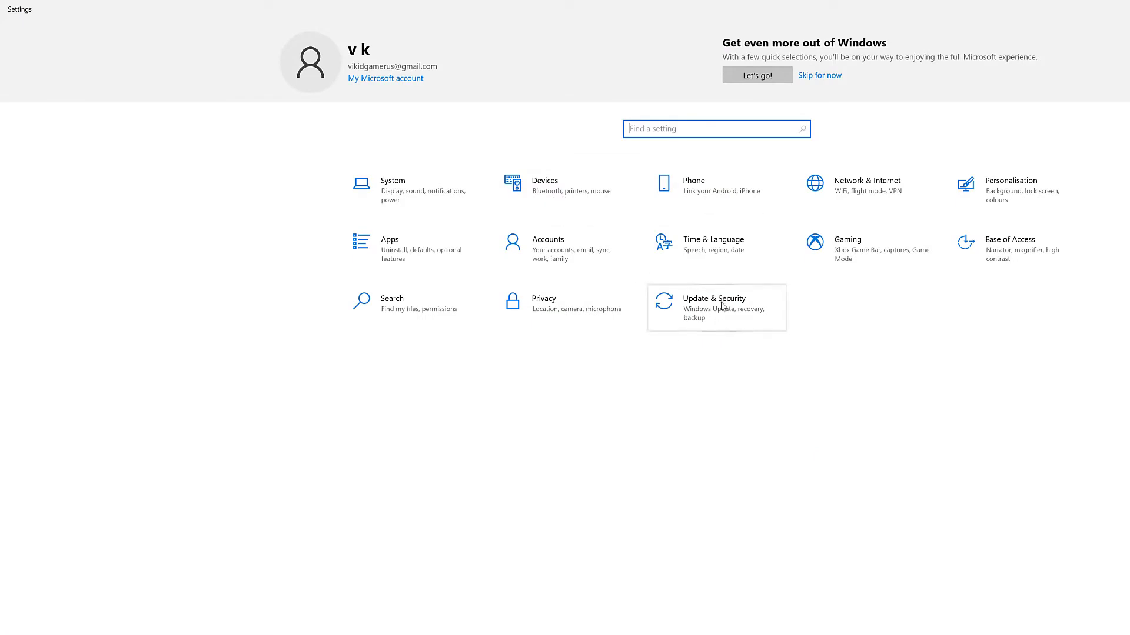
Step: Restart the PC into advanced start-up from Update & Security > Recovery
left_click(713, 303)
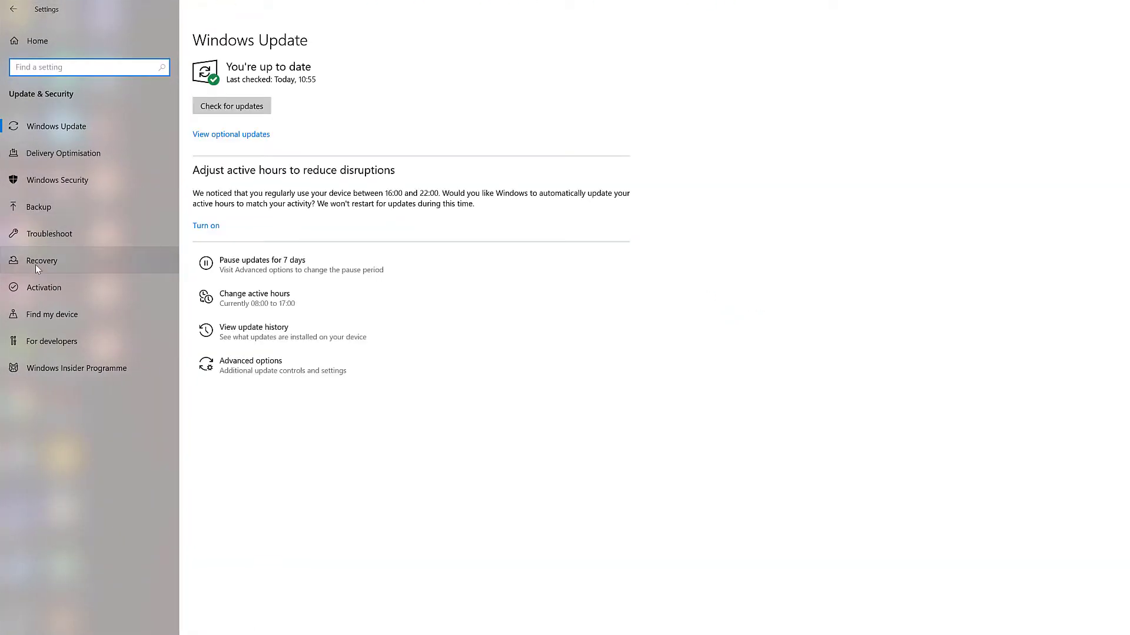
mouse_move(39, 268)
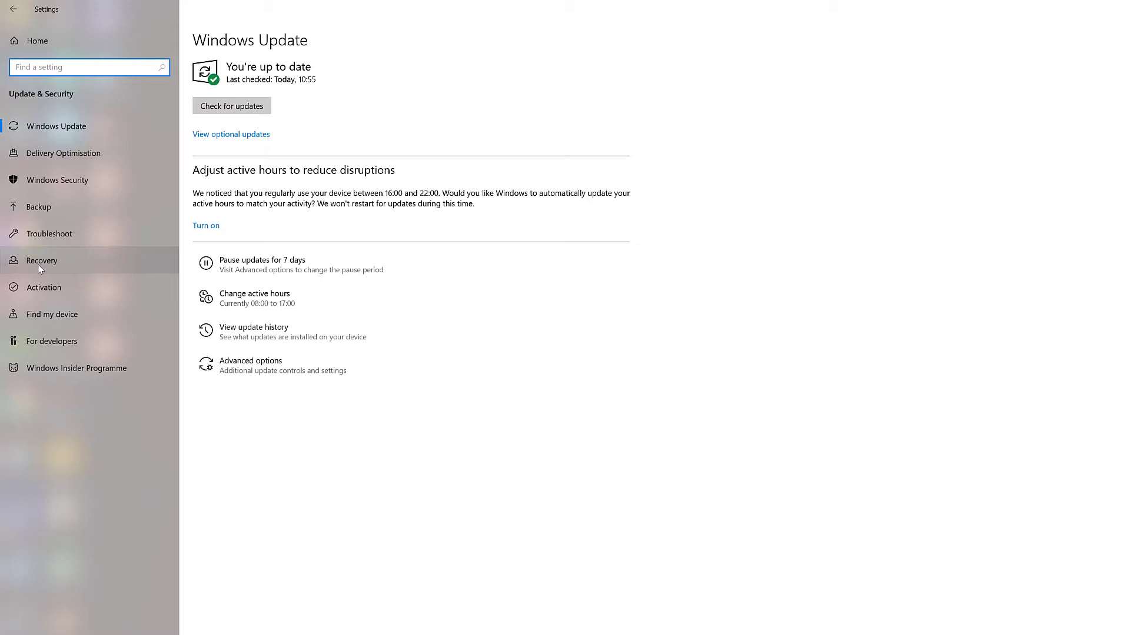
left_click(40, 260)
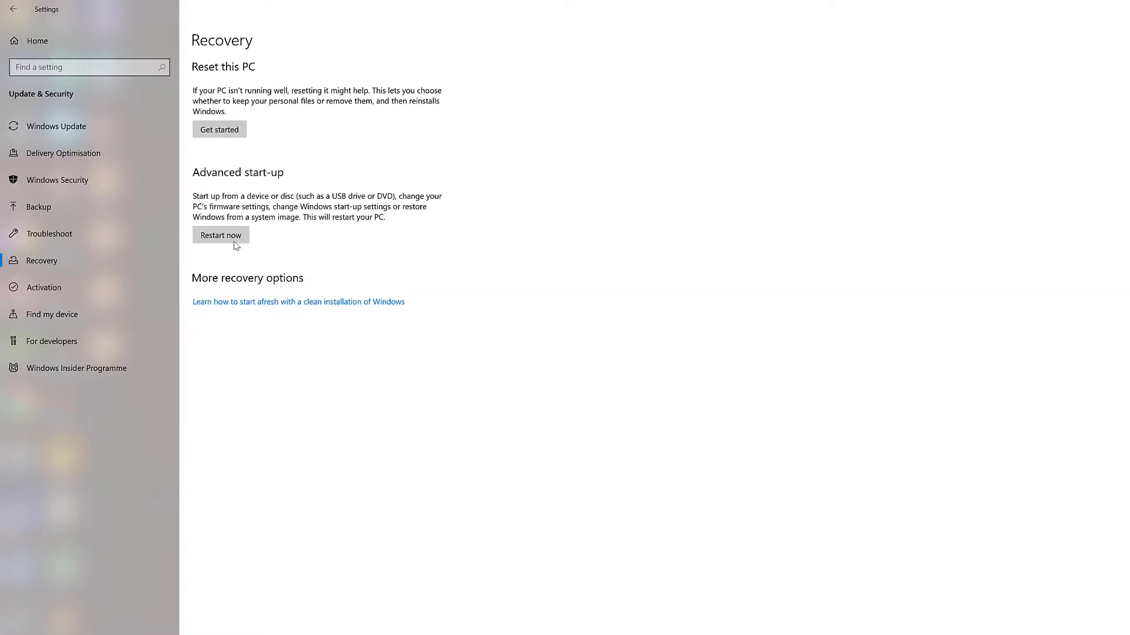
mouse_move(274, 186)
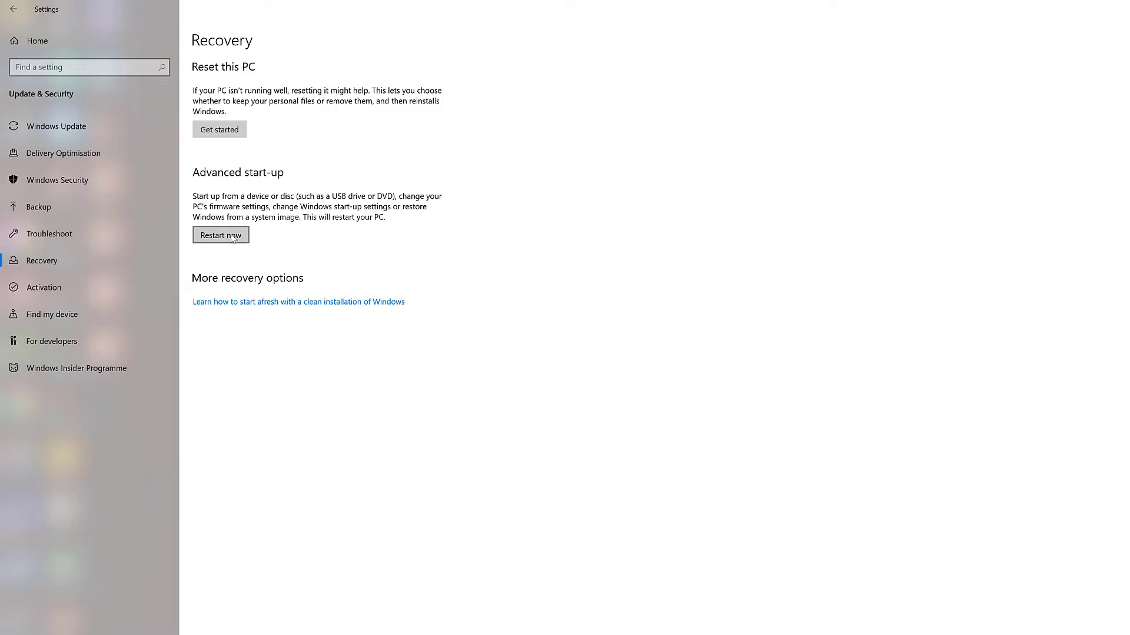
mouse_move(230, 240)
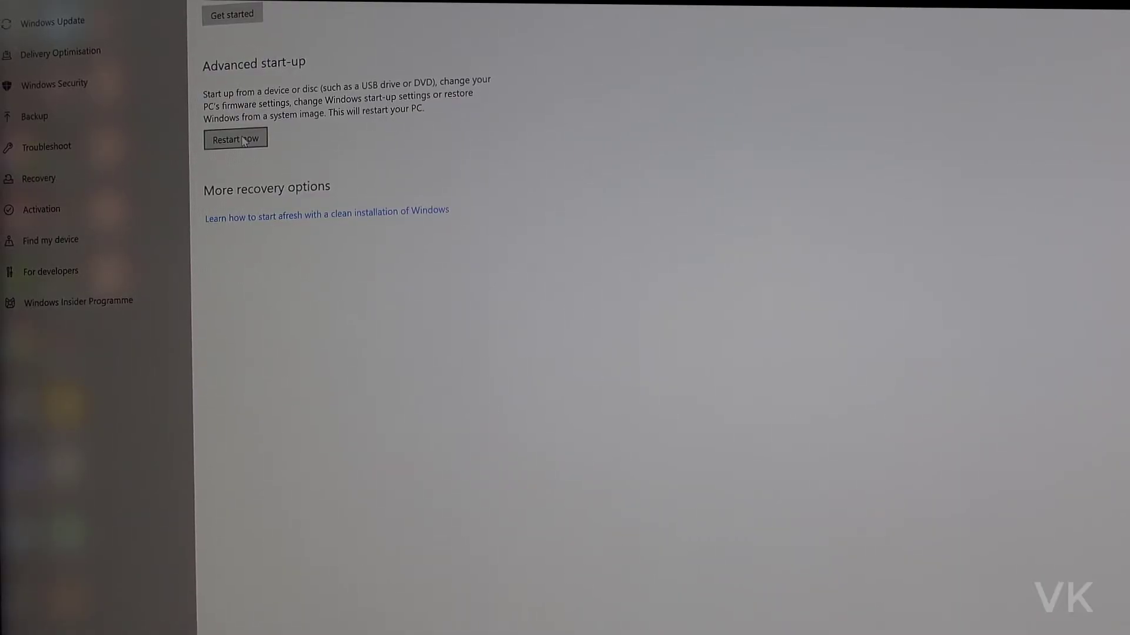
left_click(236, 139)
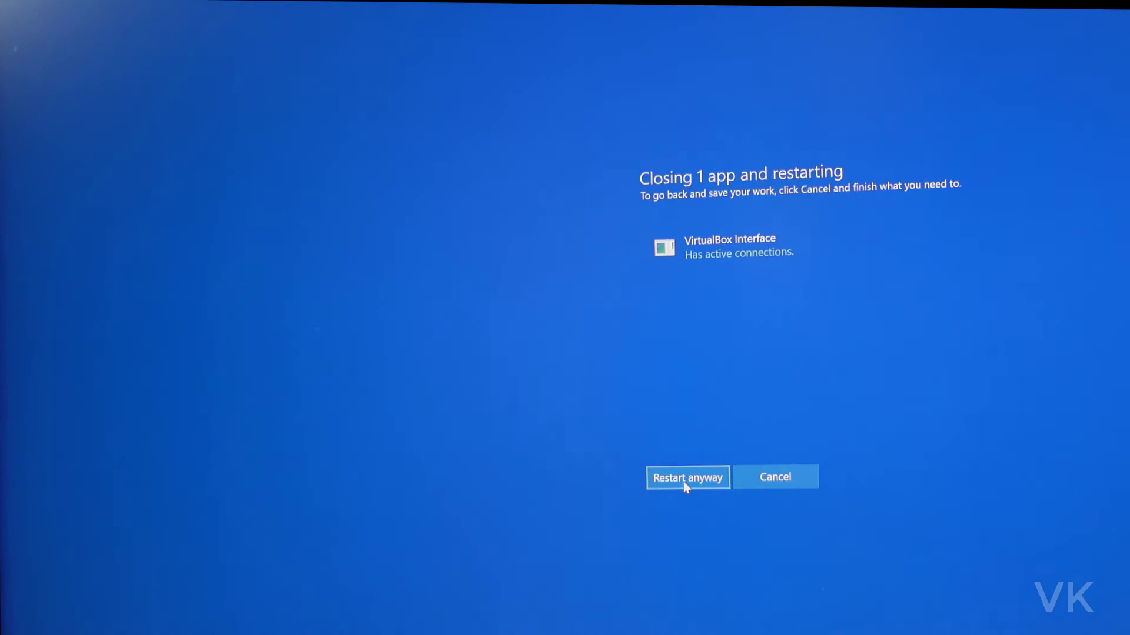
Step: Restart anyway, then go through Troubleshoot > Advanced options to UEFI Firmware Settings and restart
left_click(686, 476)
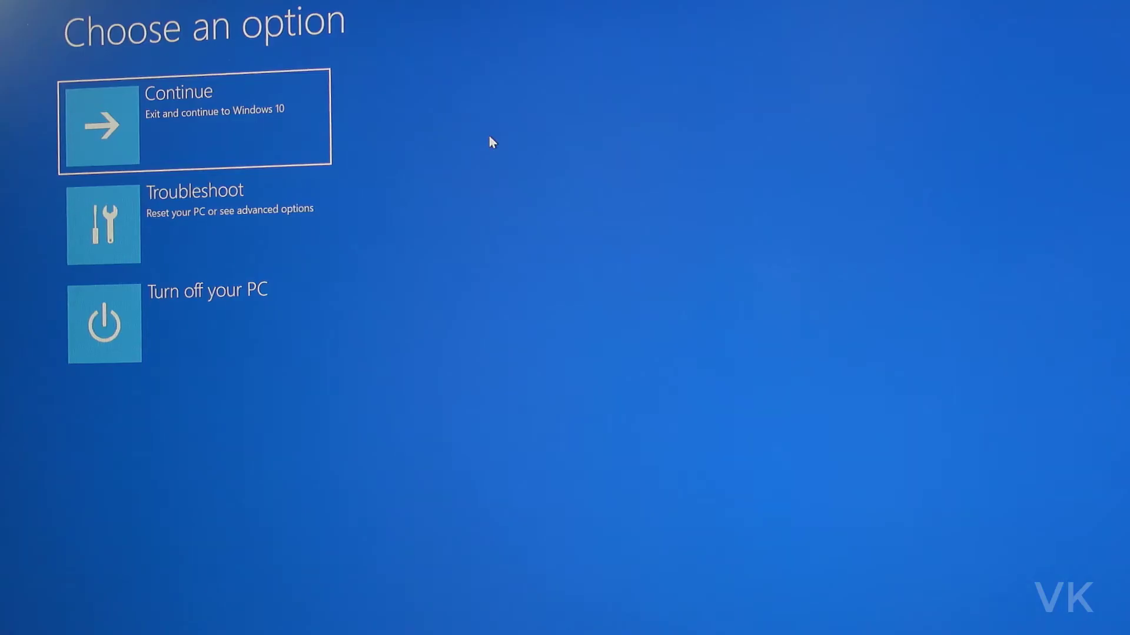
mouse_move(406, 152)
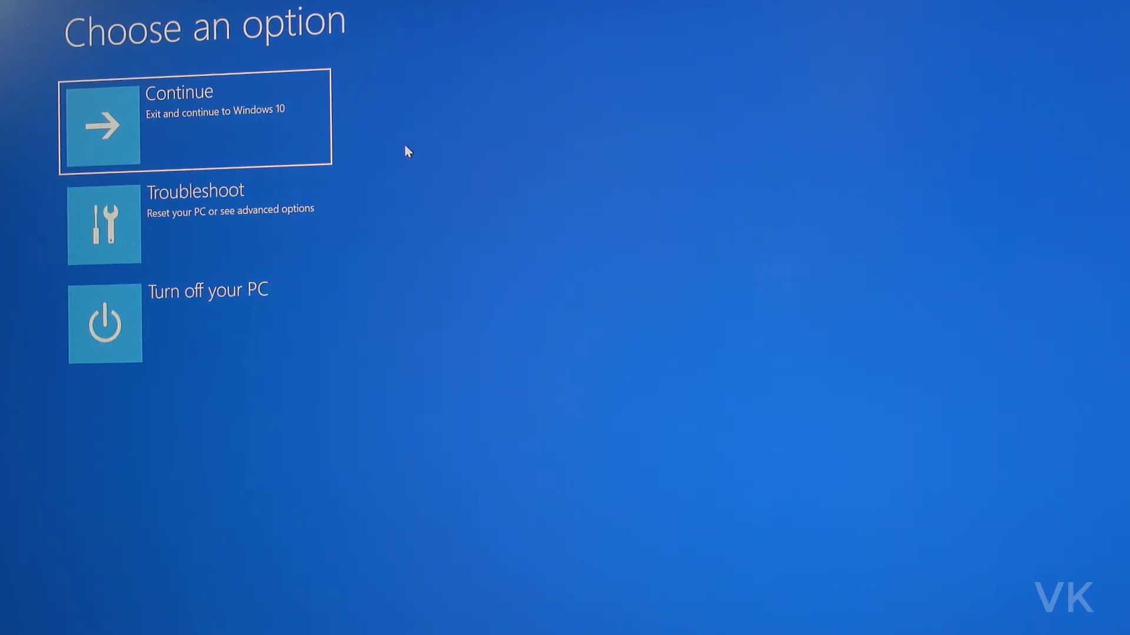
left_click(194, 223)
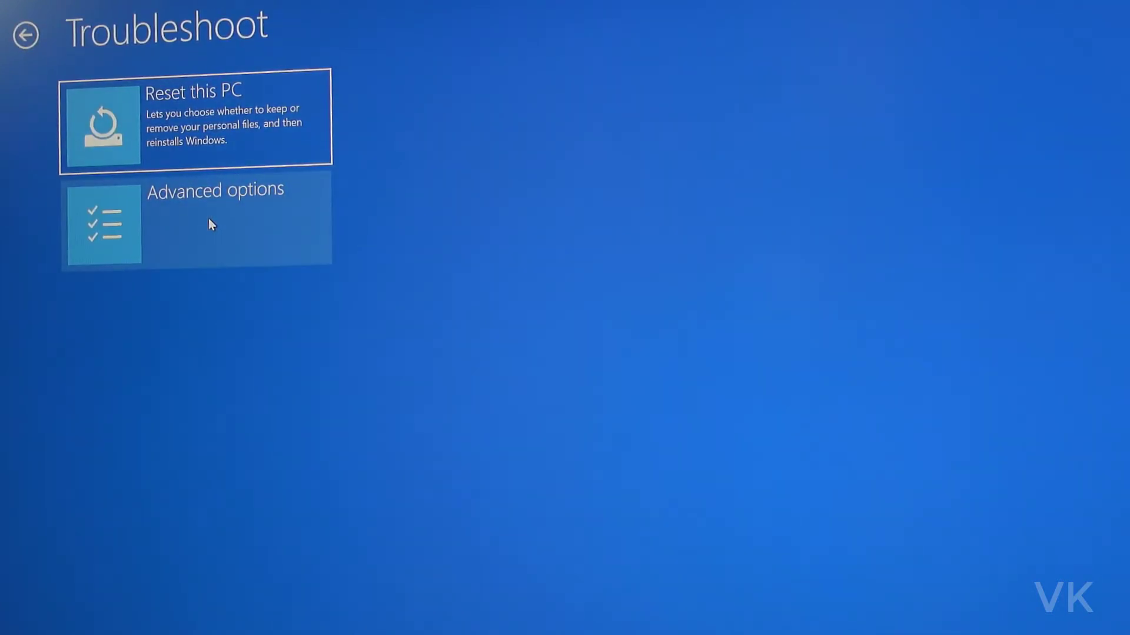
left_click(194, 223)
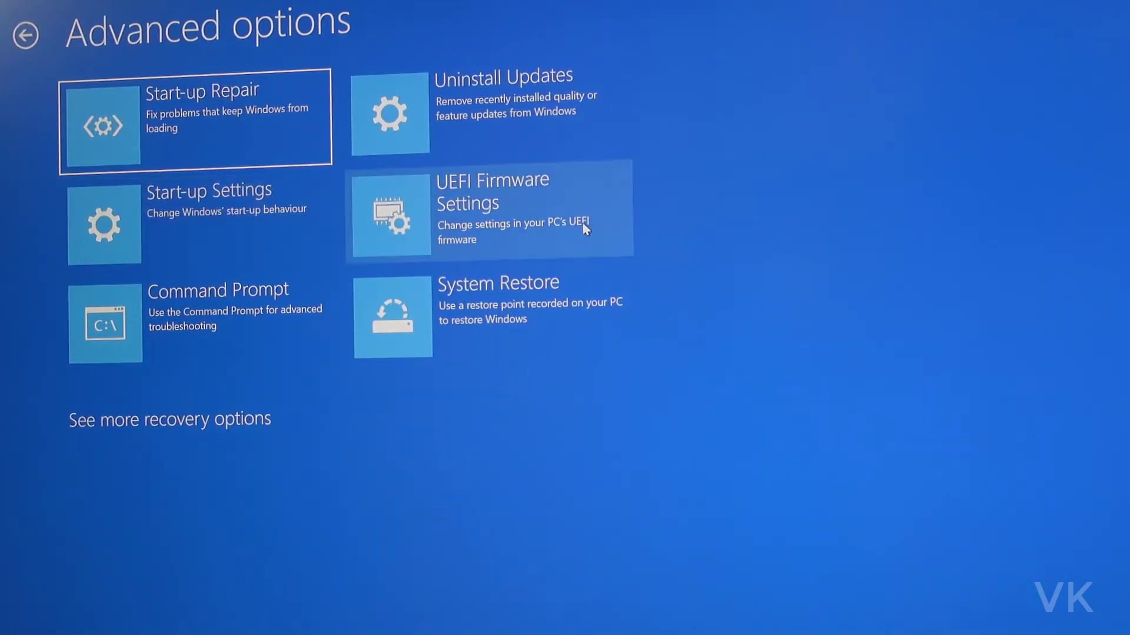
mouse_move(466, 194)
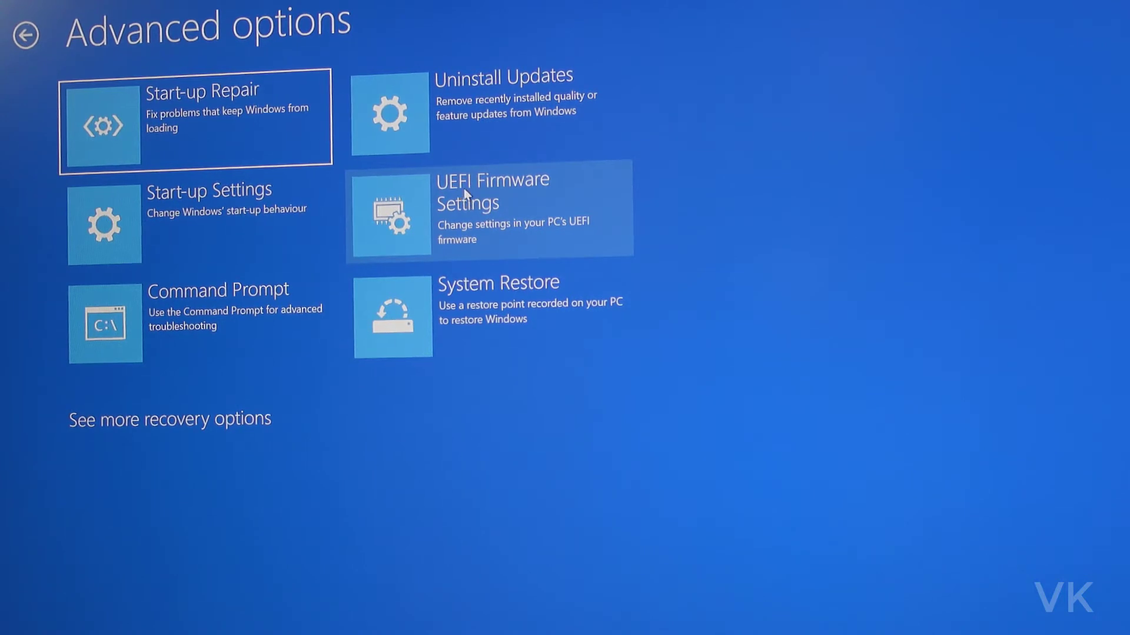
mouse_move(484, 210)
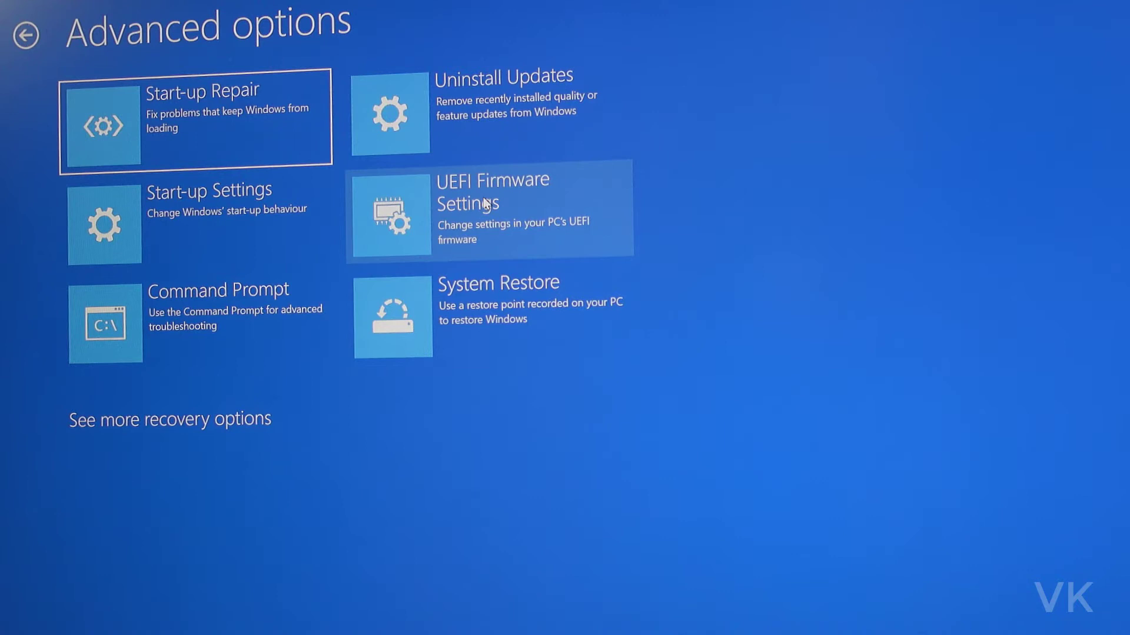
left_click(490, 210)
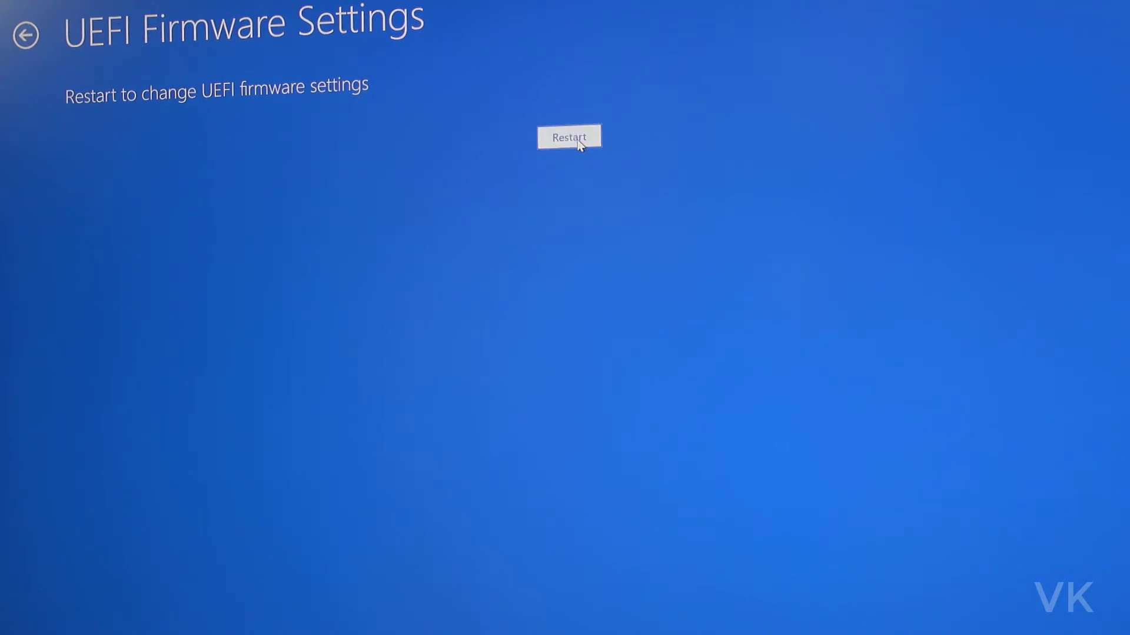
left_click(569, 137)
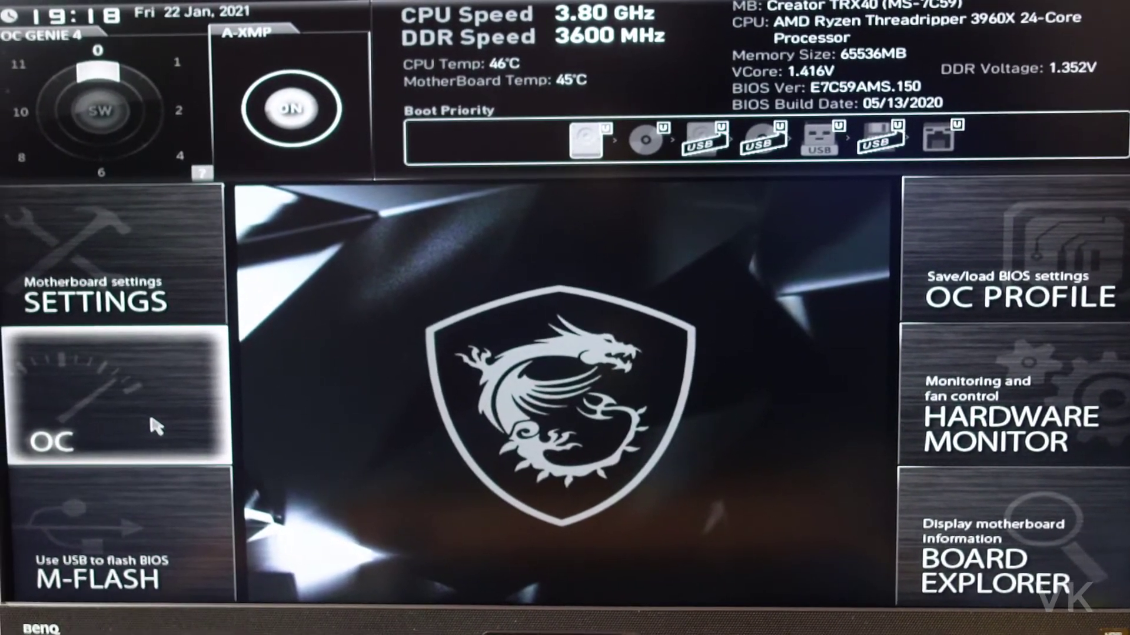
Step: In the OC section's CPU Features, change SVM Mode from Disabled to Enabled
left_click(115, 397)
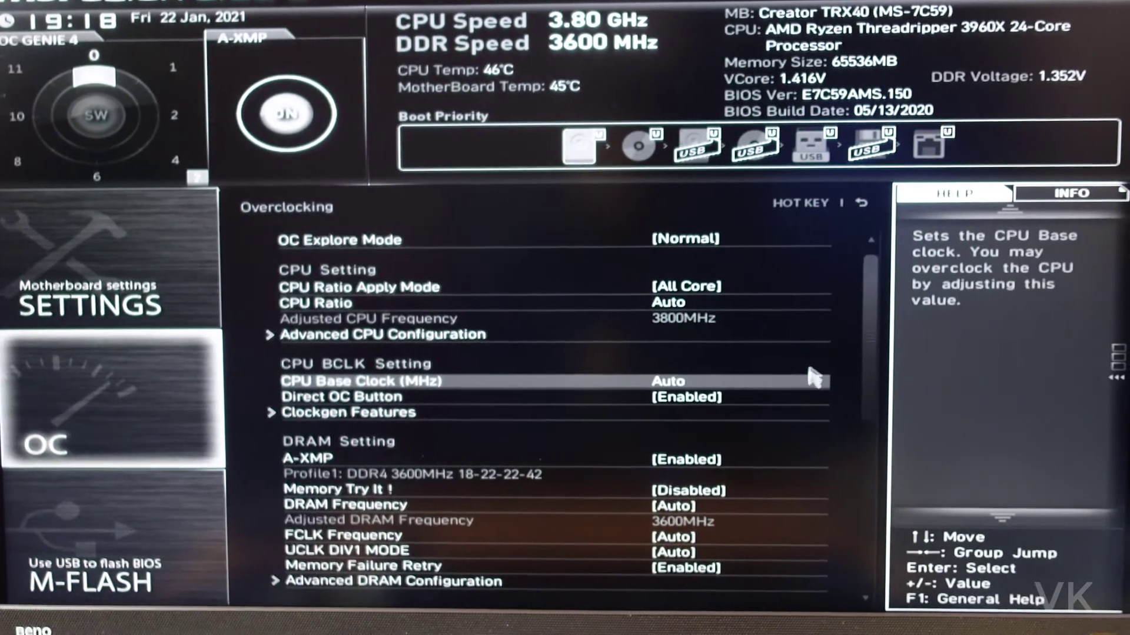
scroll("down", 3)
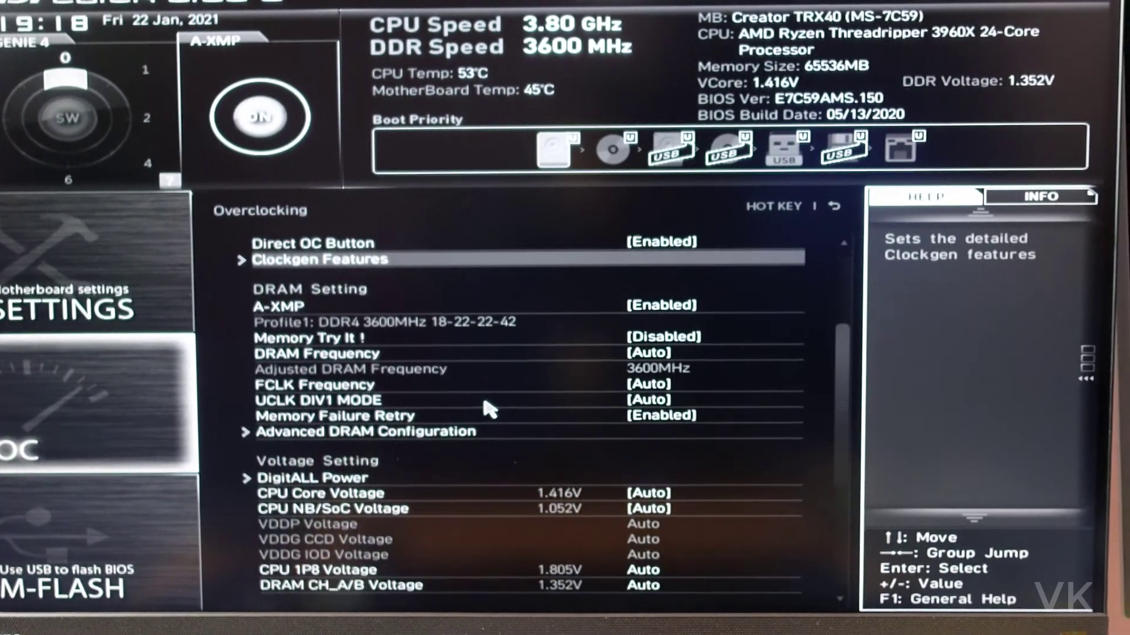
scroll("down", 3)
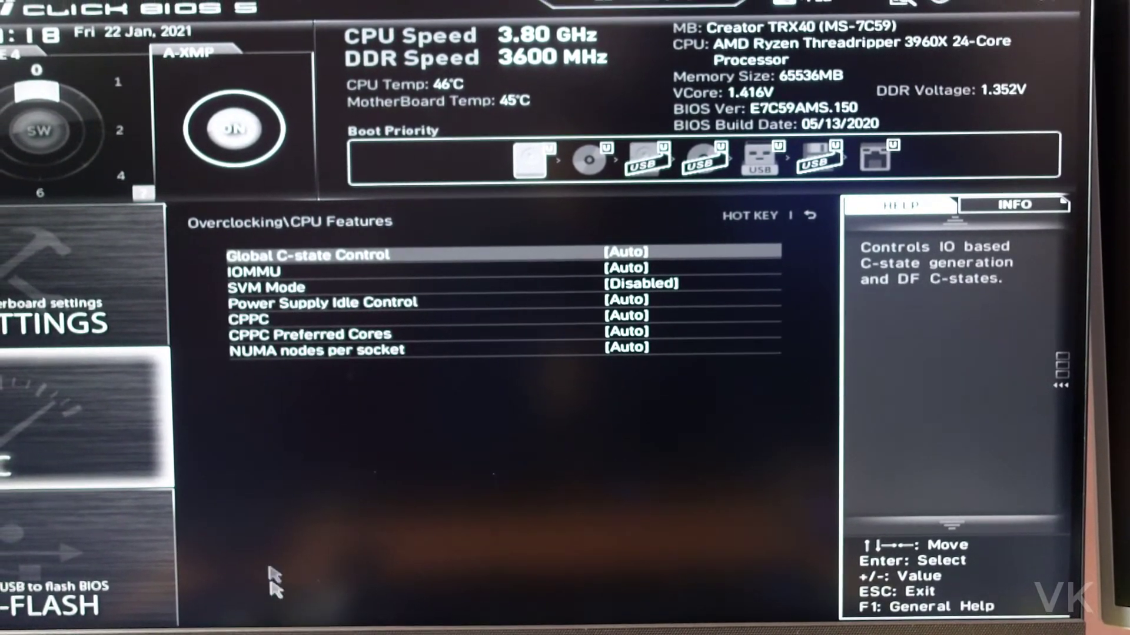
key("Down")
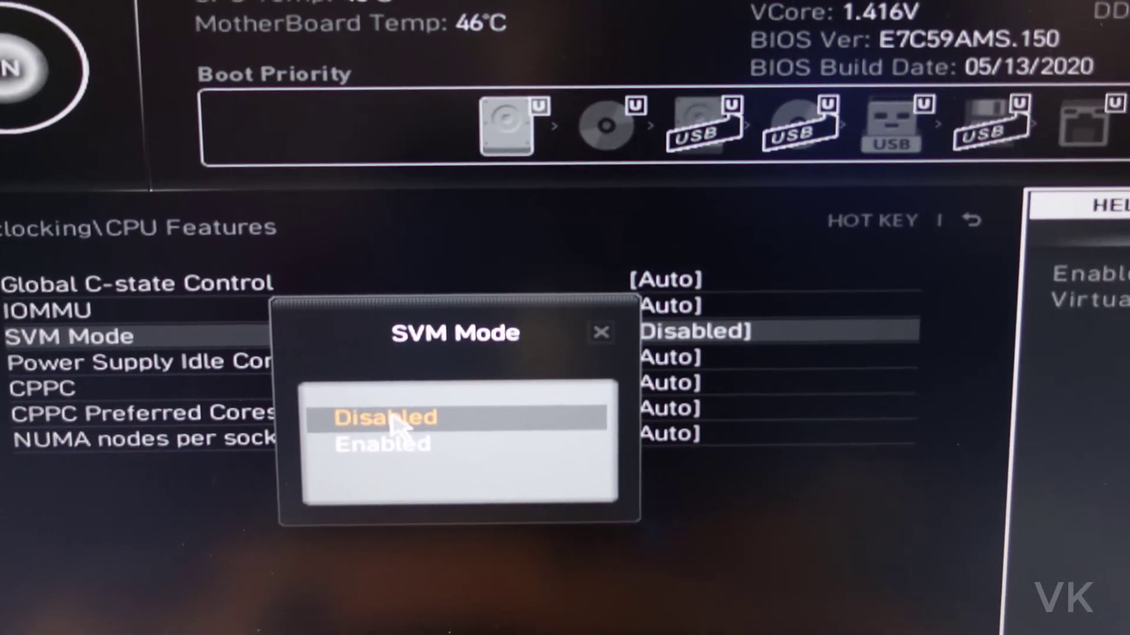
left_click(383, 445)
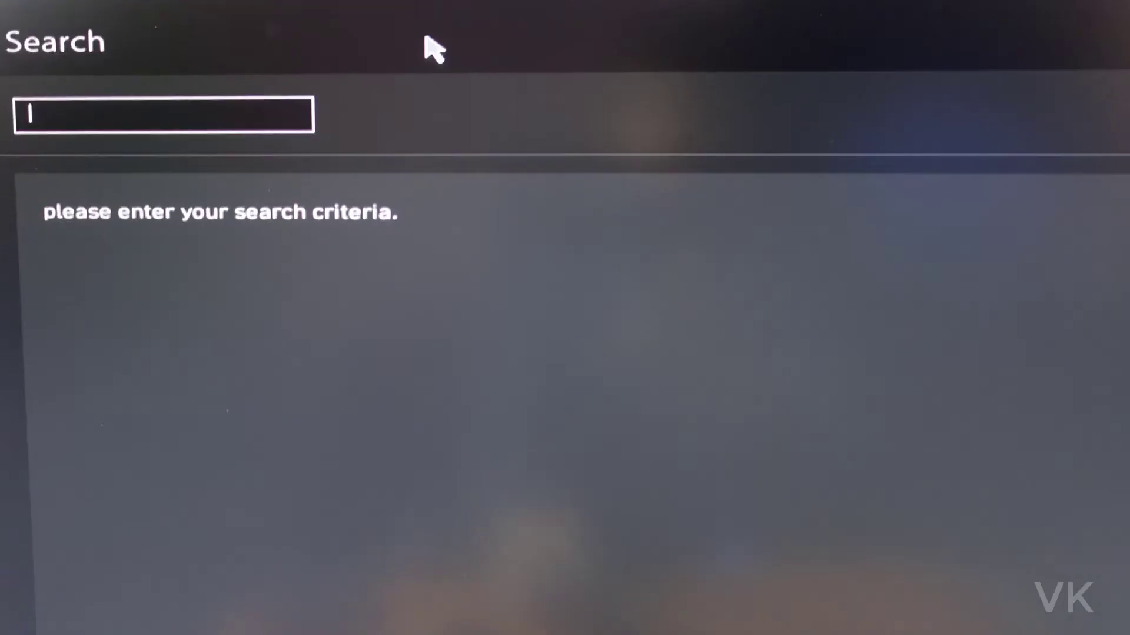
Step: Search the BIOS settings for 'svm'
type("svm")
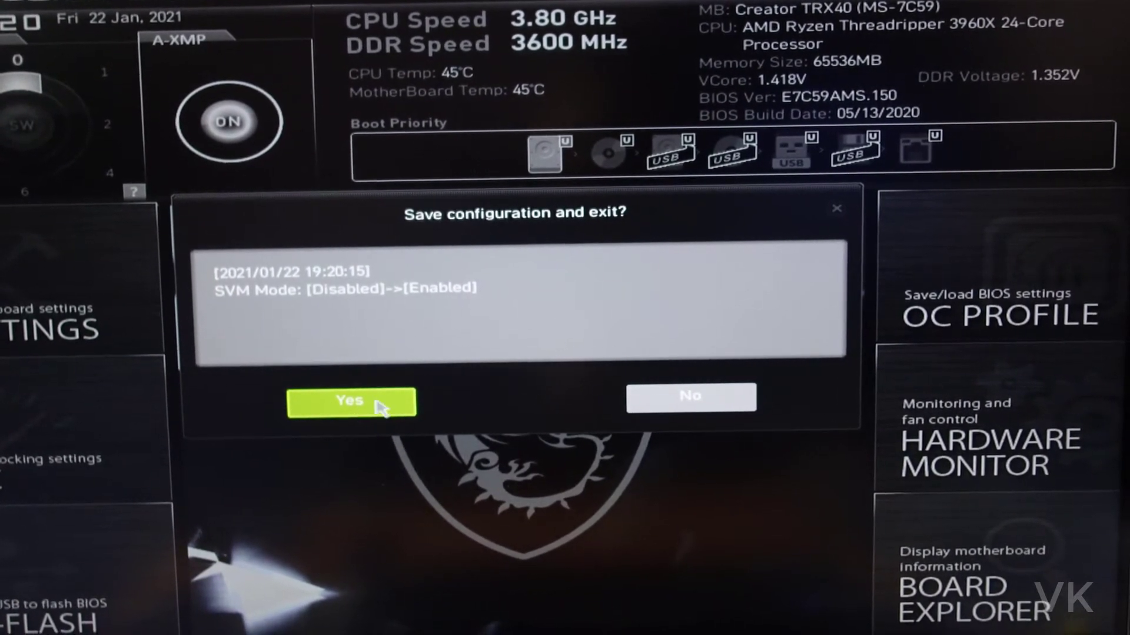
Step: Confirm Yes to save the SVM Mode change and reboot to Windows
left_click(351, 401)
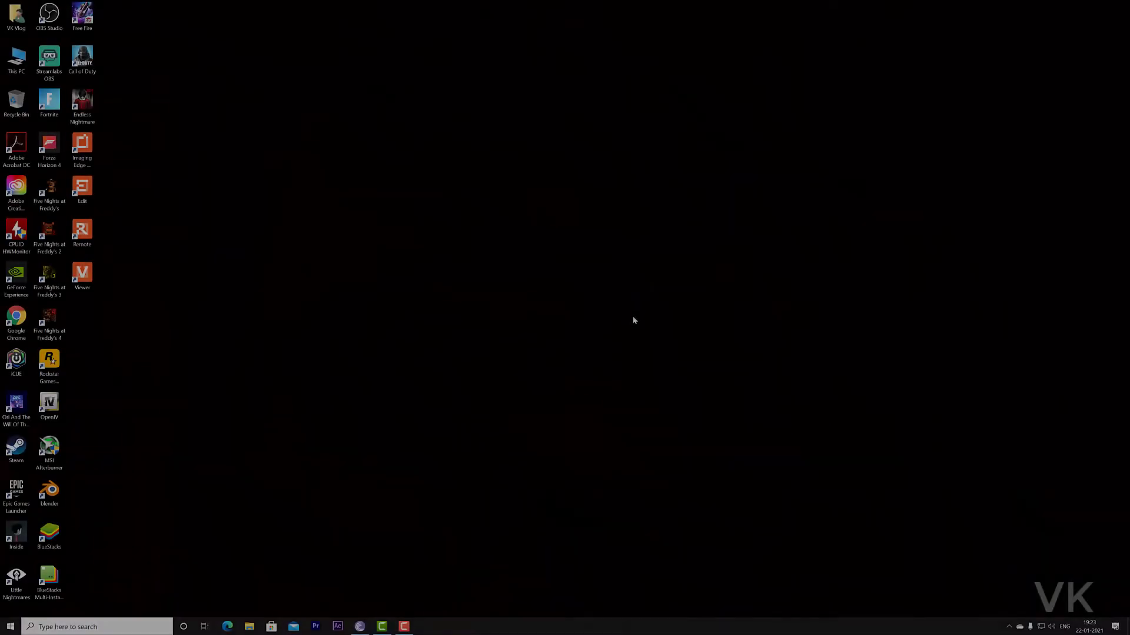
Step: Launch Task Manager from the taskbar and check the CPU's virtualization status
right_click(635, 626)
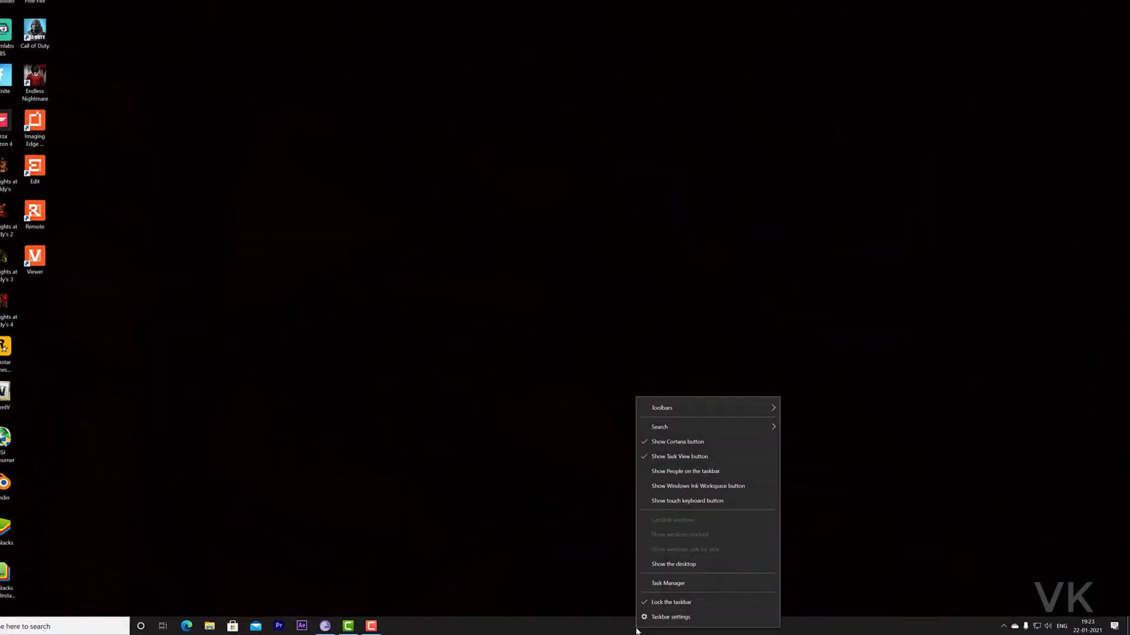
left_click(666, 582)
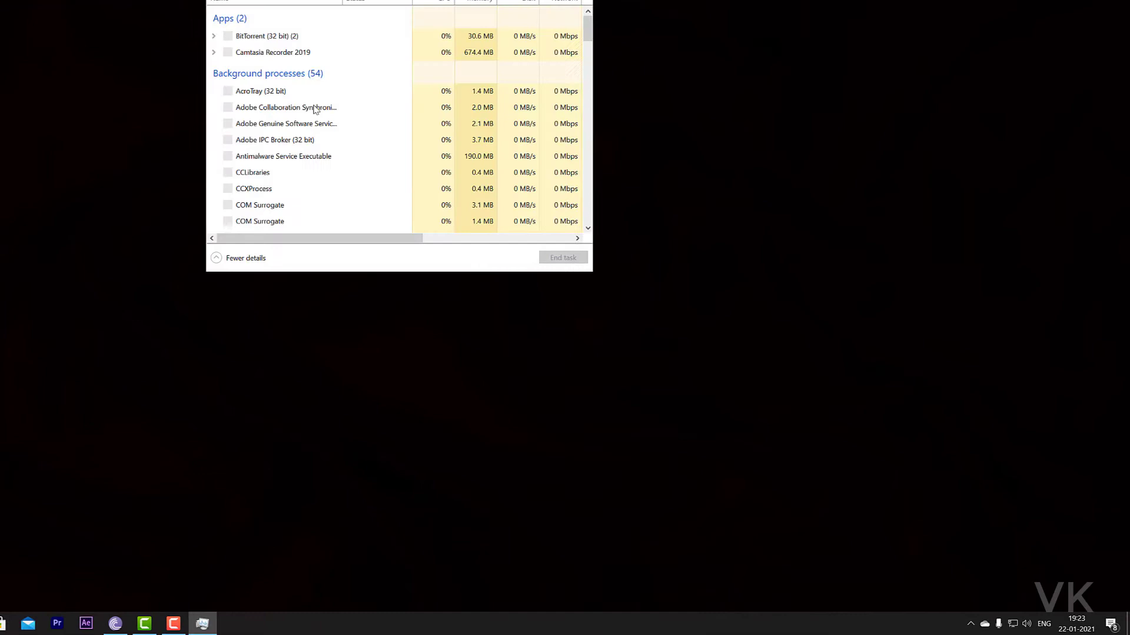
left_click(411, 100)
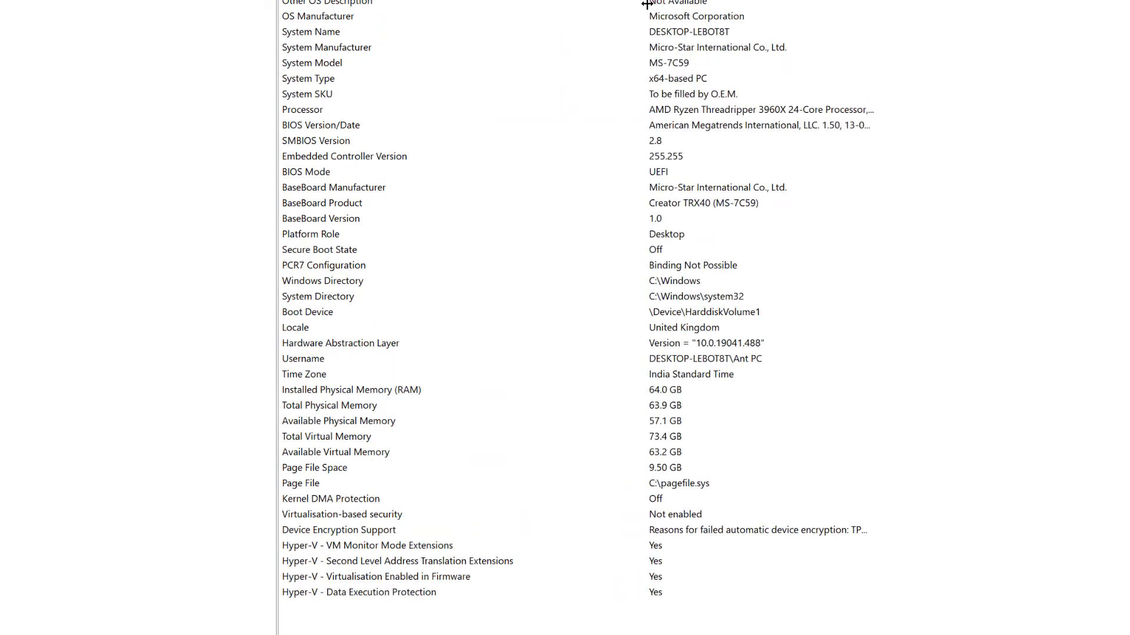
Step: Scroll the System Summary to the Hyper-V entries showing virtualisation enabled in firmware
left_click(375, 577)
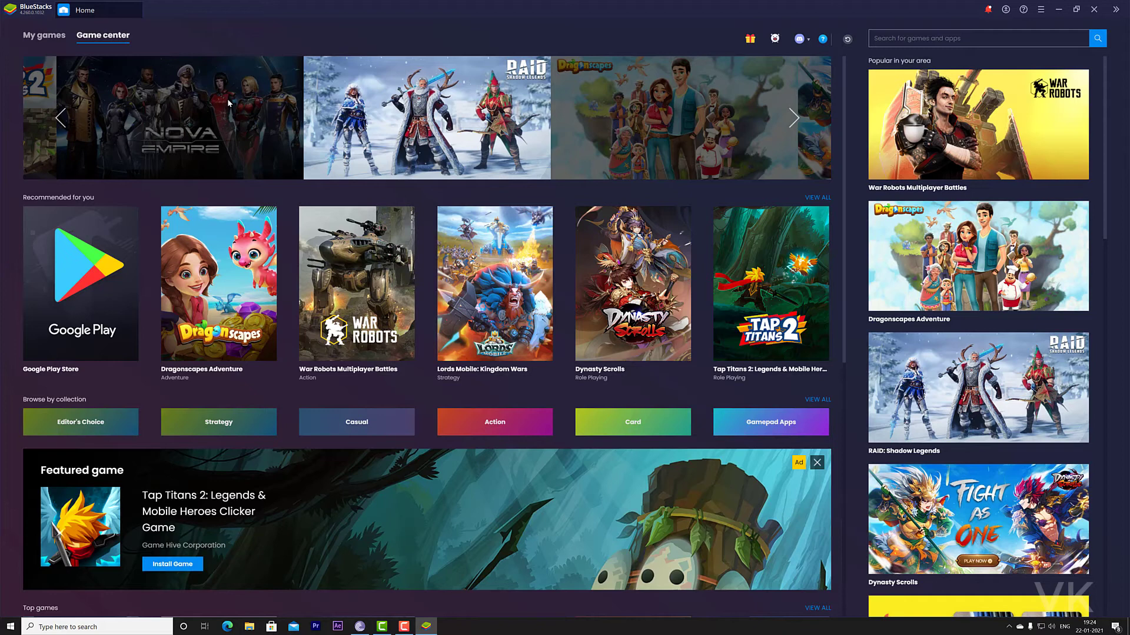
mouse_move(244, 82)
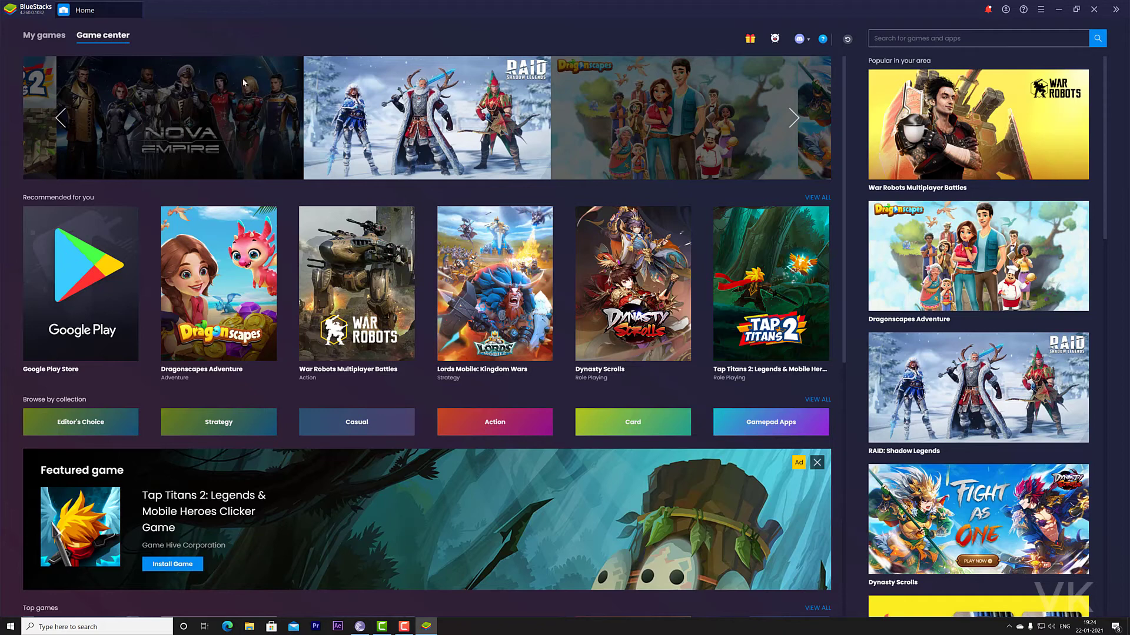
Step: Show BlueStacks' My games list with Google Play, Free Fire and Call of Duty, no virtualization warning
left_click(44, 34)
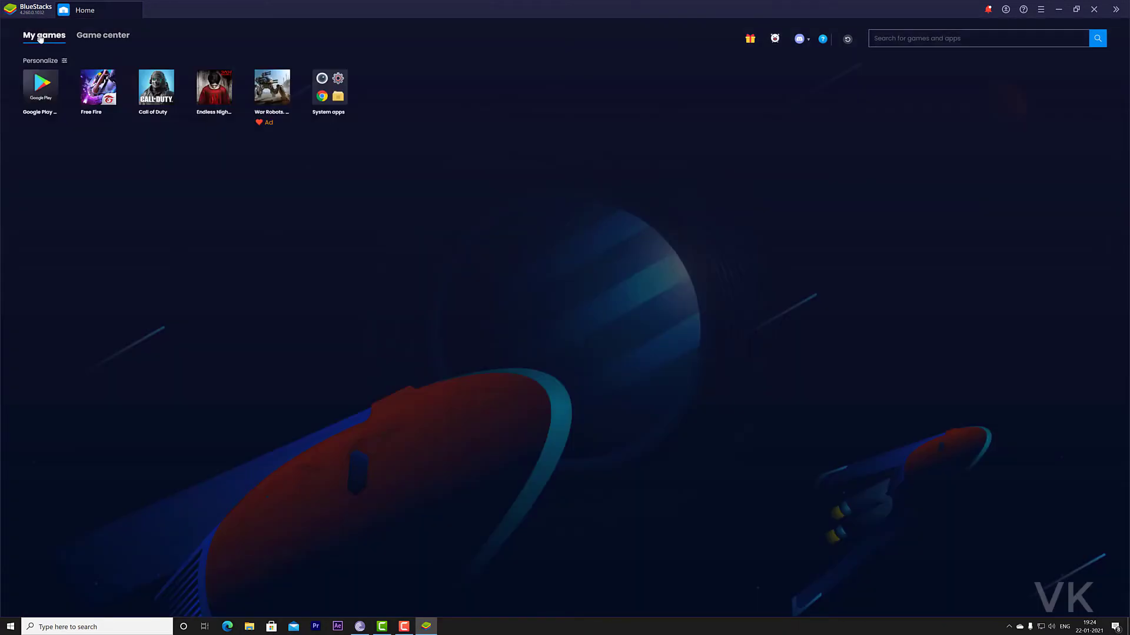
mouse_move(155, 86)
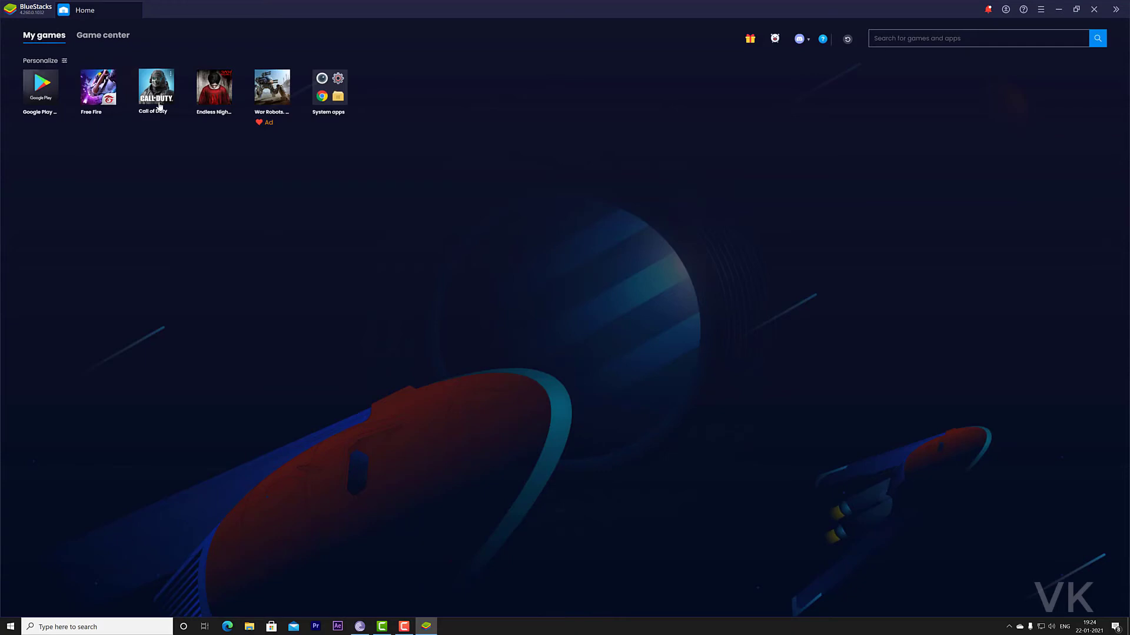